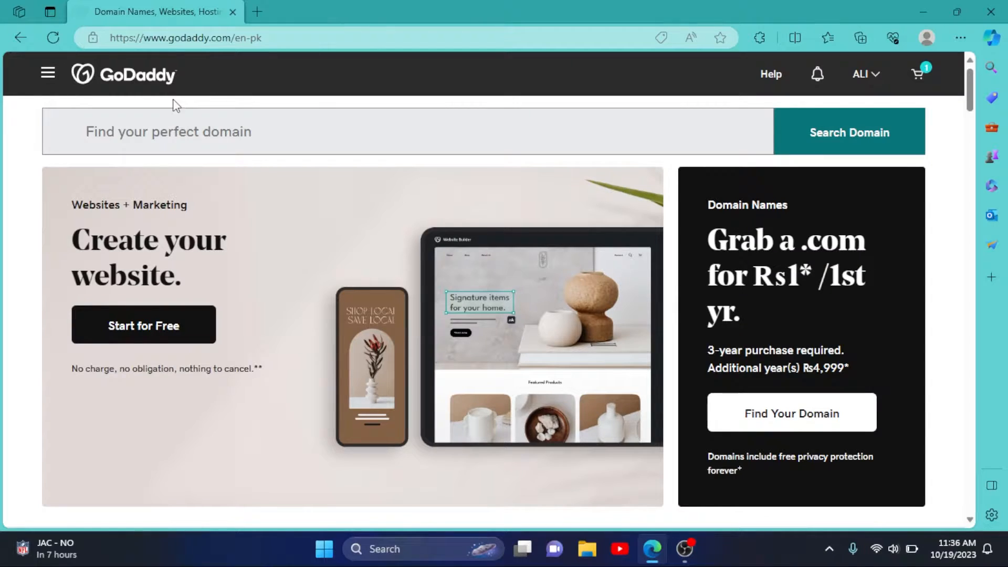
mouse_move(322, 195)
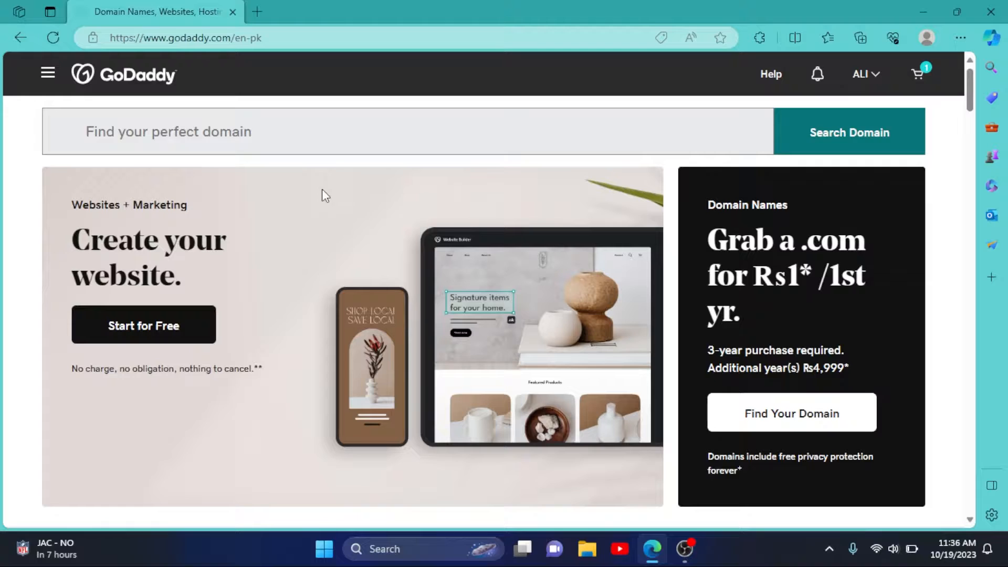
Go to My Products from the account name menu at the top right
click(864, 73)
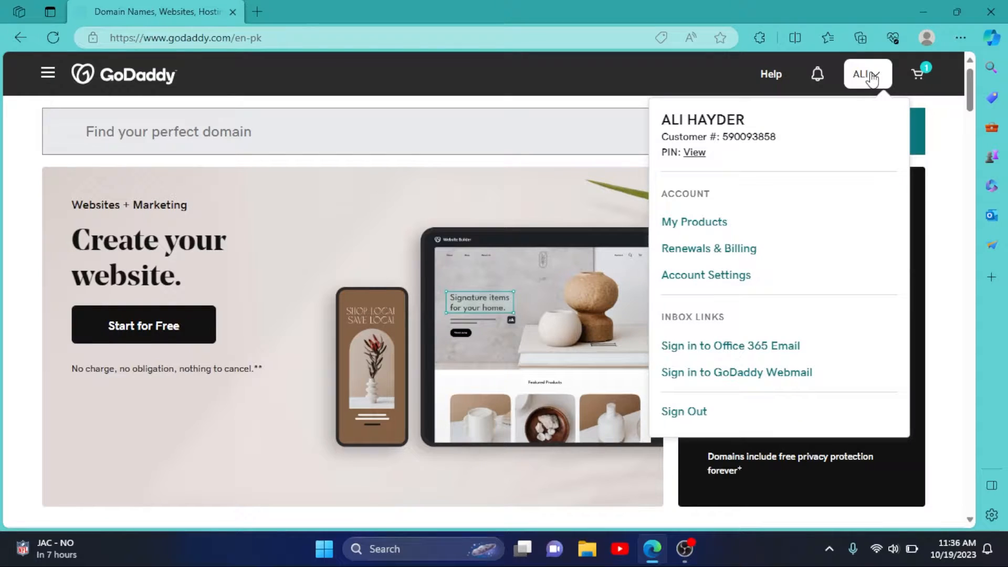
click(695, 221)
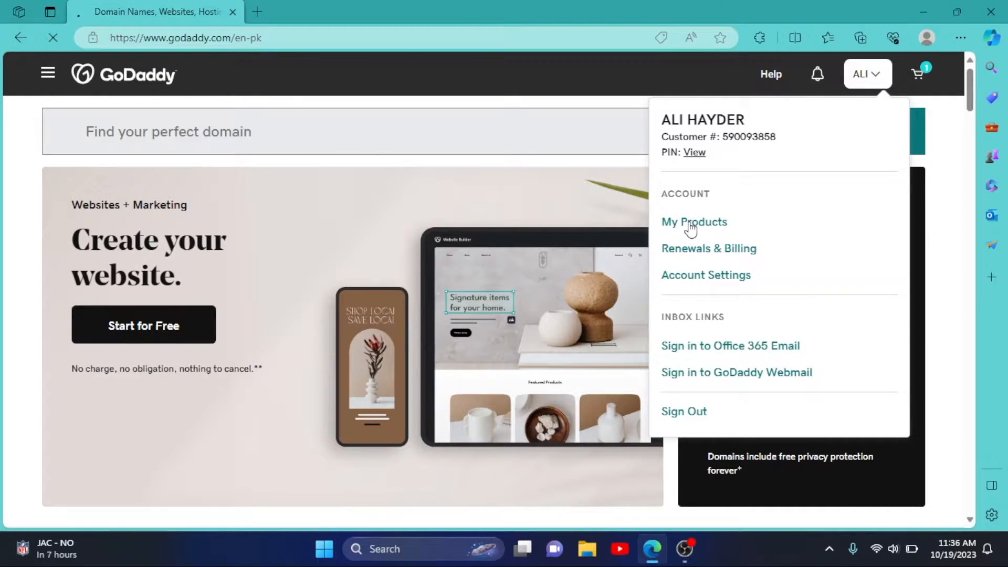
Under Websites + Marketing, manage the Tutorial tove site and start editing it in Website Builder
click(694, 222)
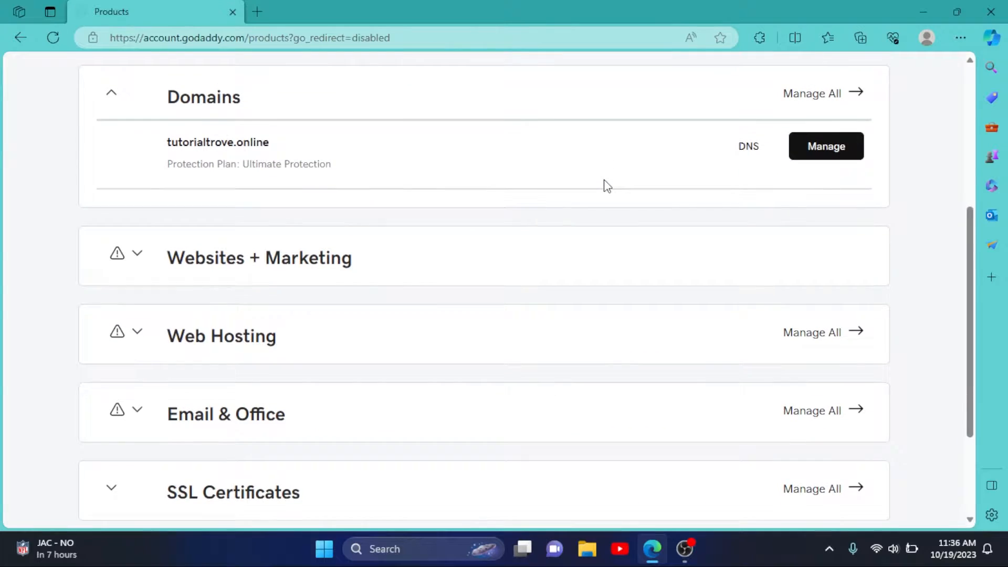
click(260, 257)
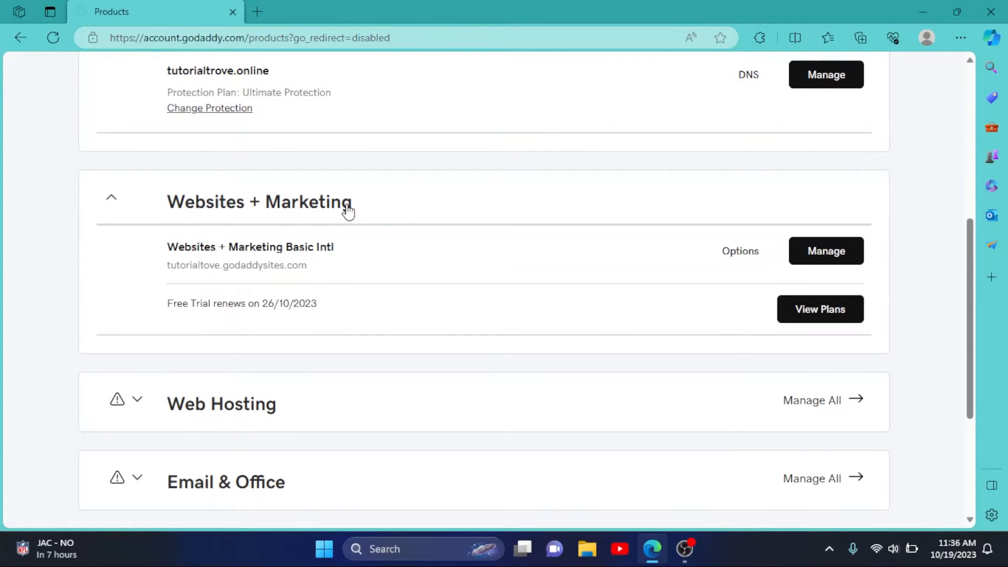
scroll(down, 3)
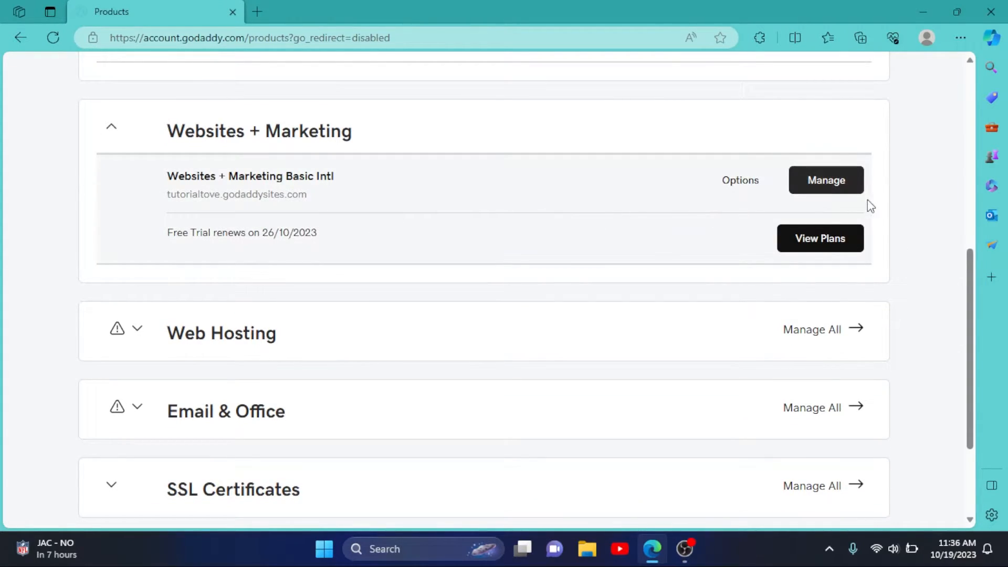
click(826, 180)
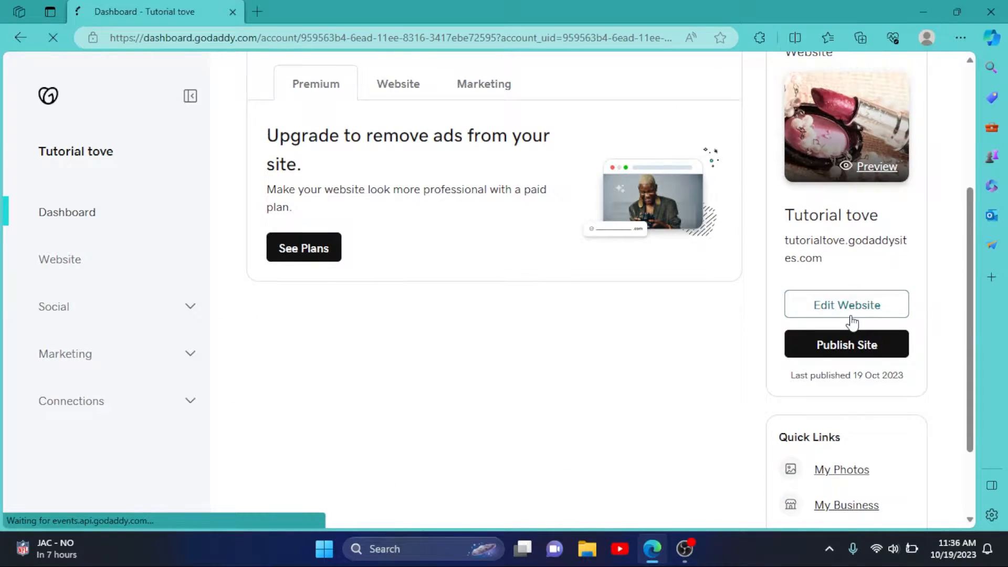
click(845, 304)
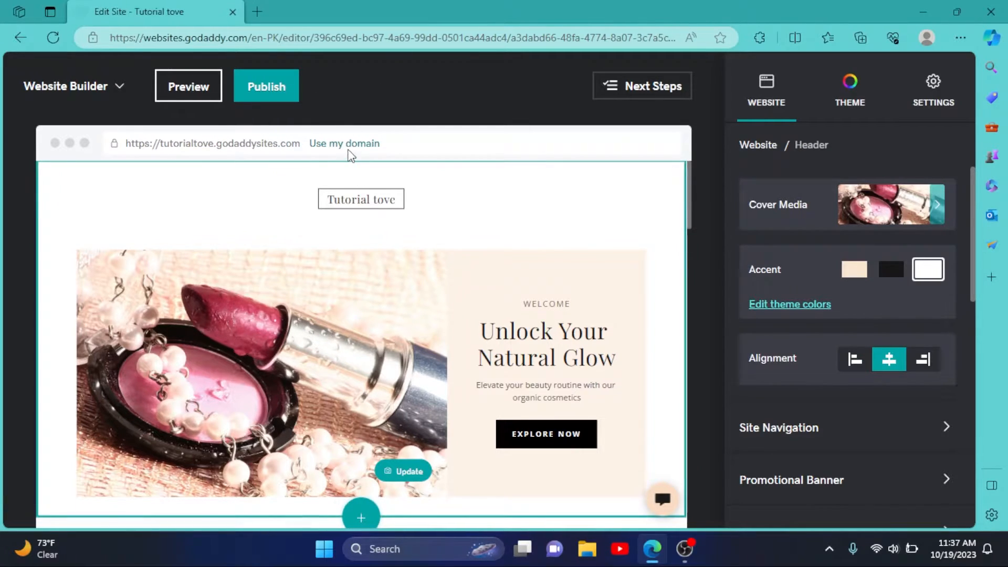
Begin publishing via 'Use my domain' with 'On a domain I already own' and continue
click(265, 86)
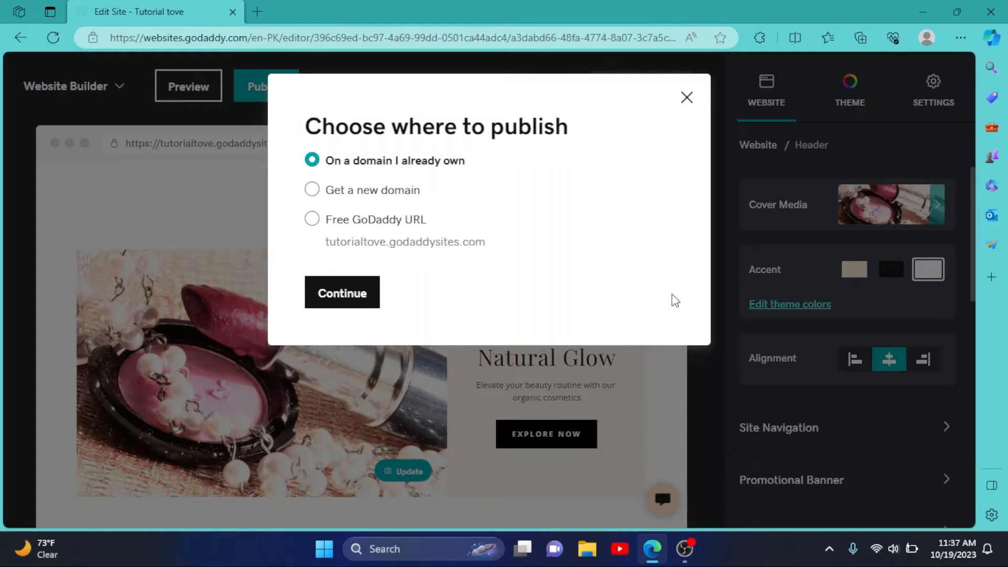
mouse_move(472, 193)
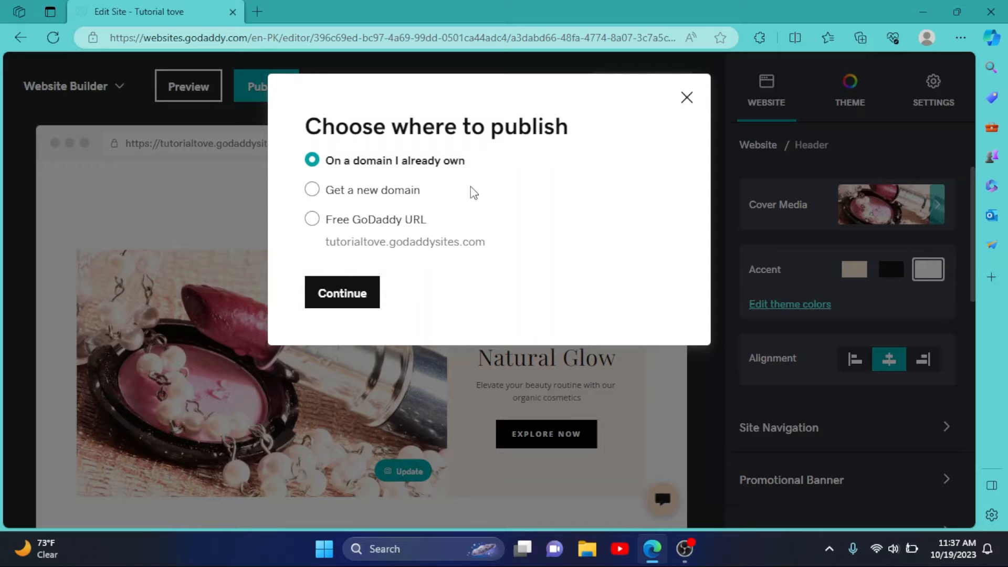
mouse_move(572, 196)
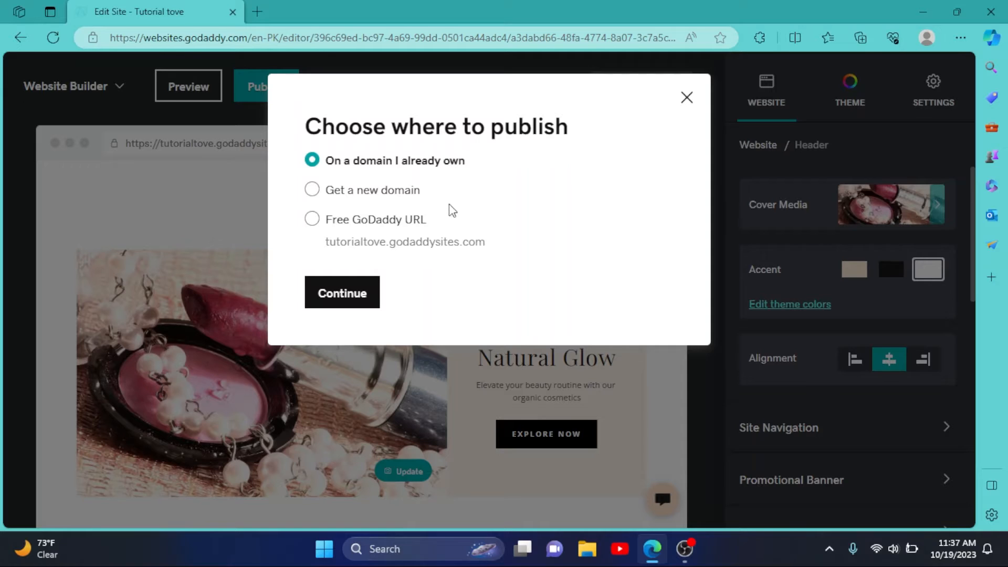
click(341, 293)
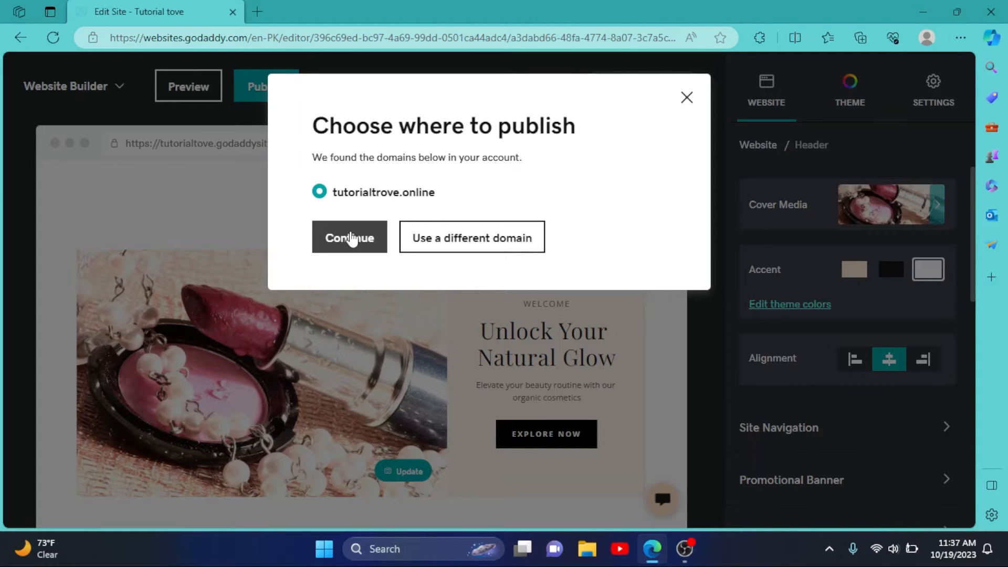
Select tutorialtrove.online as the address and Save & Publish the site to it
click(349, 238)
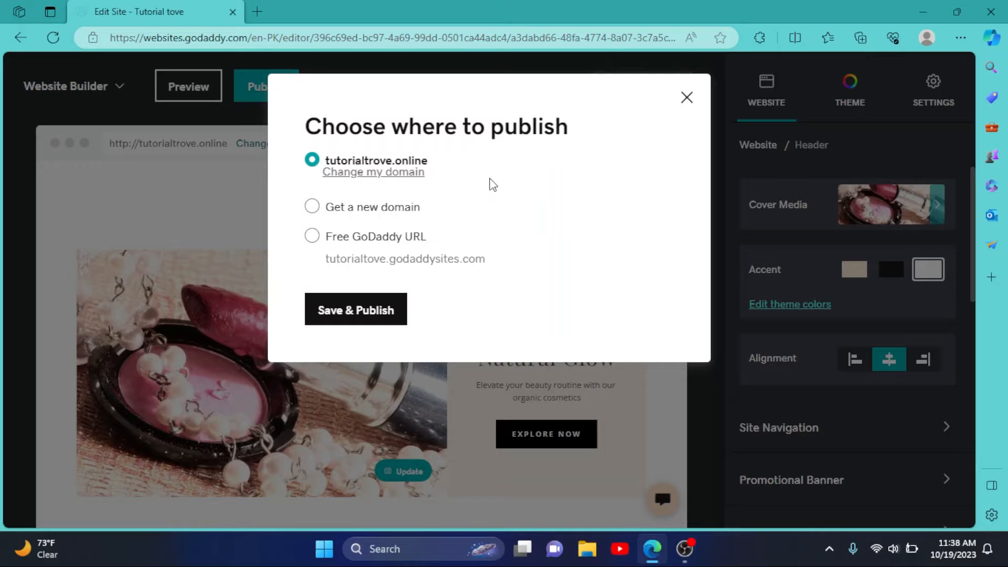
mouse_move(383, 213)
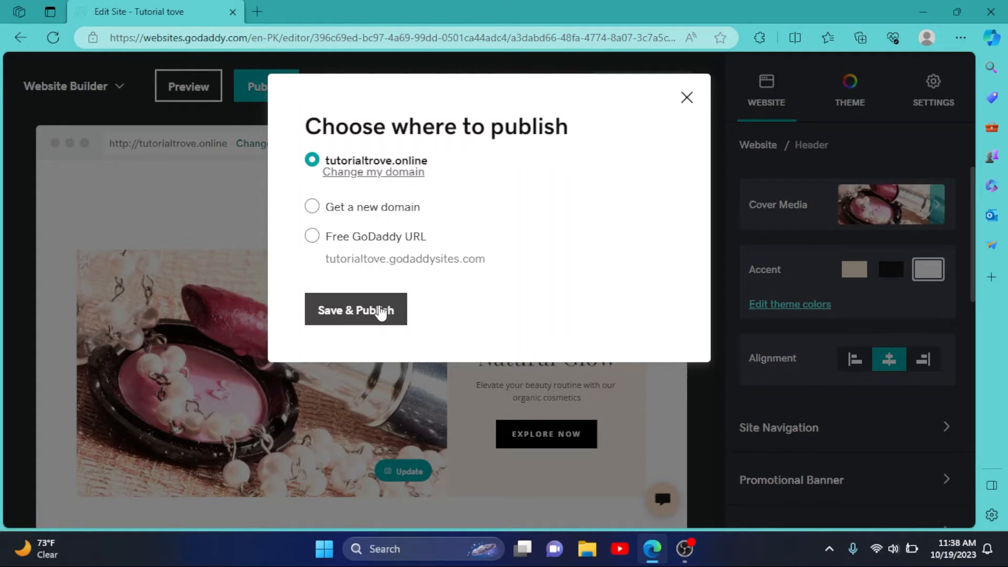
click(356, 310)
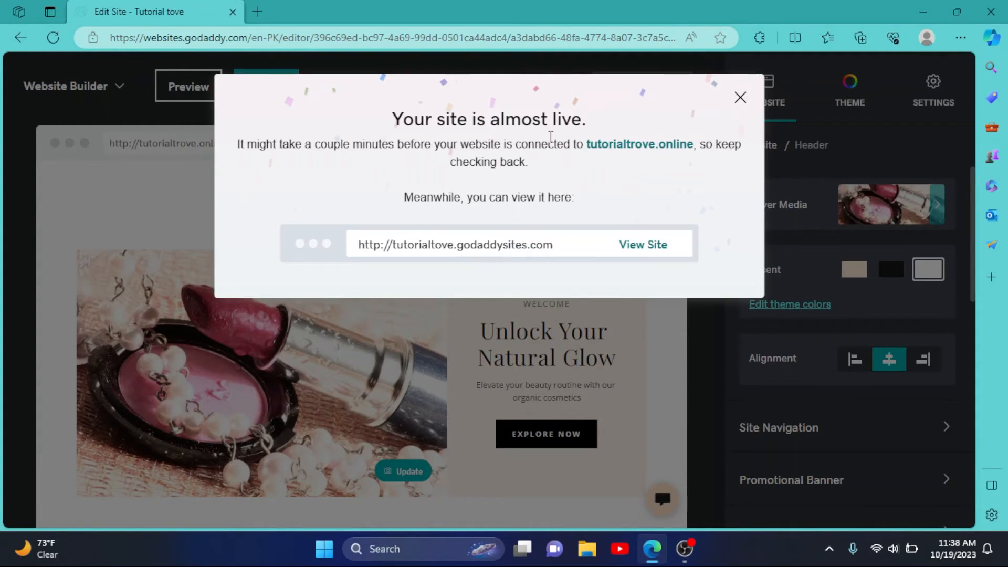
mouse_move(580, 223)
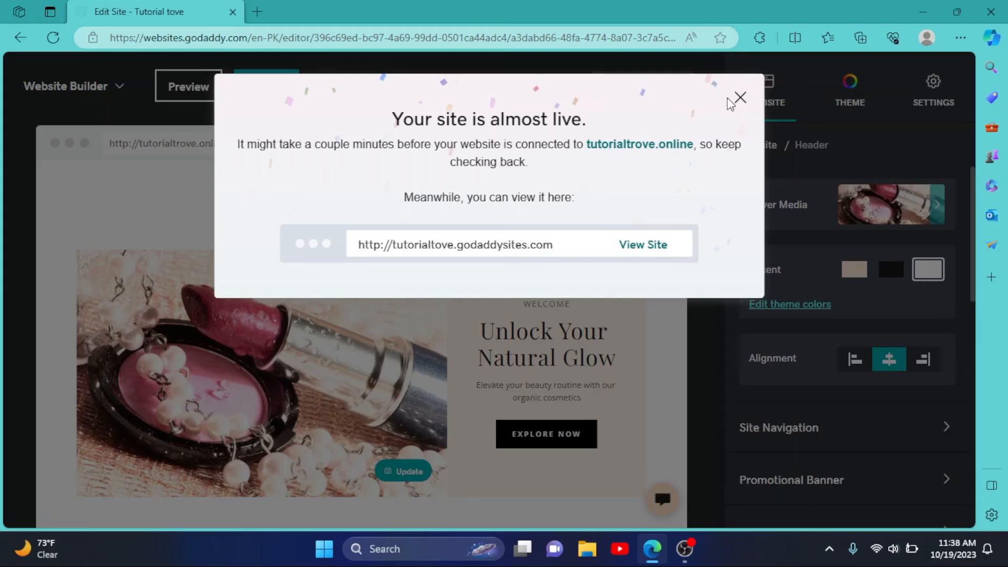
Close the 'Your site is almost live' notice to return to the editor
click(740, 98)
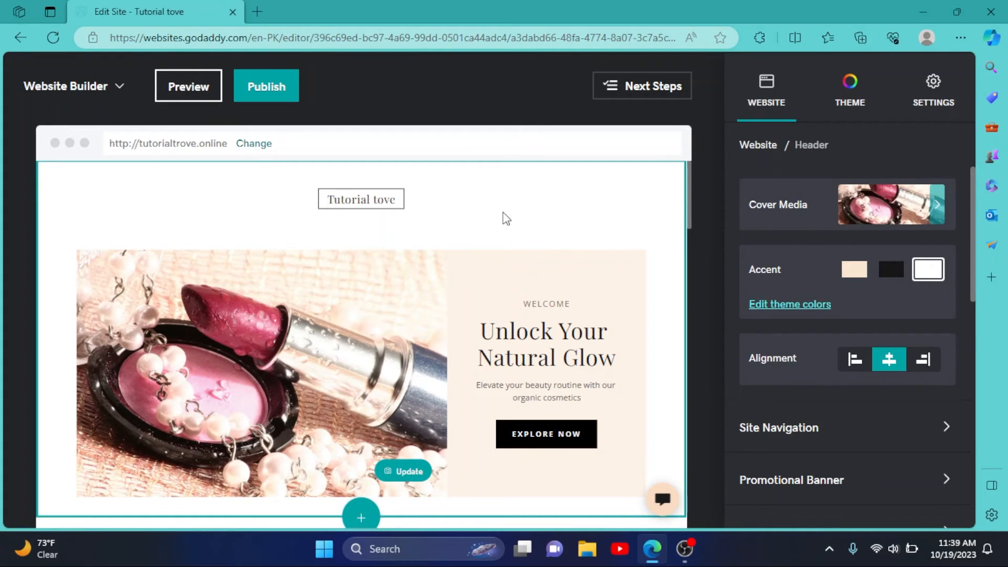